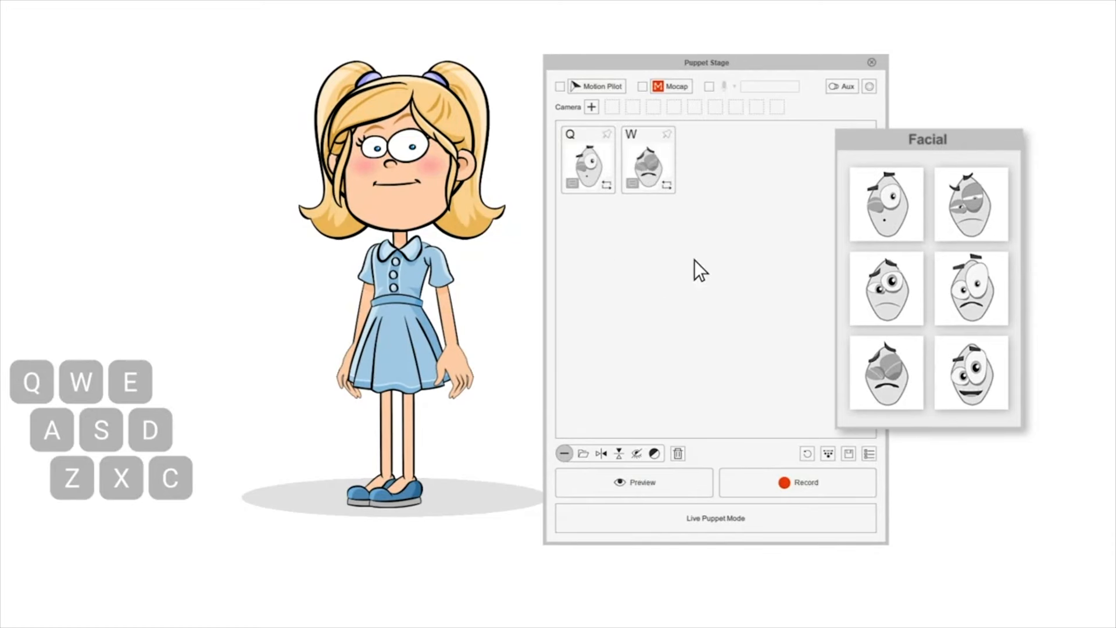
# Step: Trigger the W puppet clip to switch the character's expression and pose live
pyautogui.press('w')
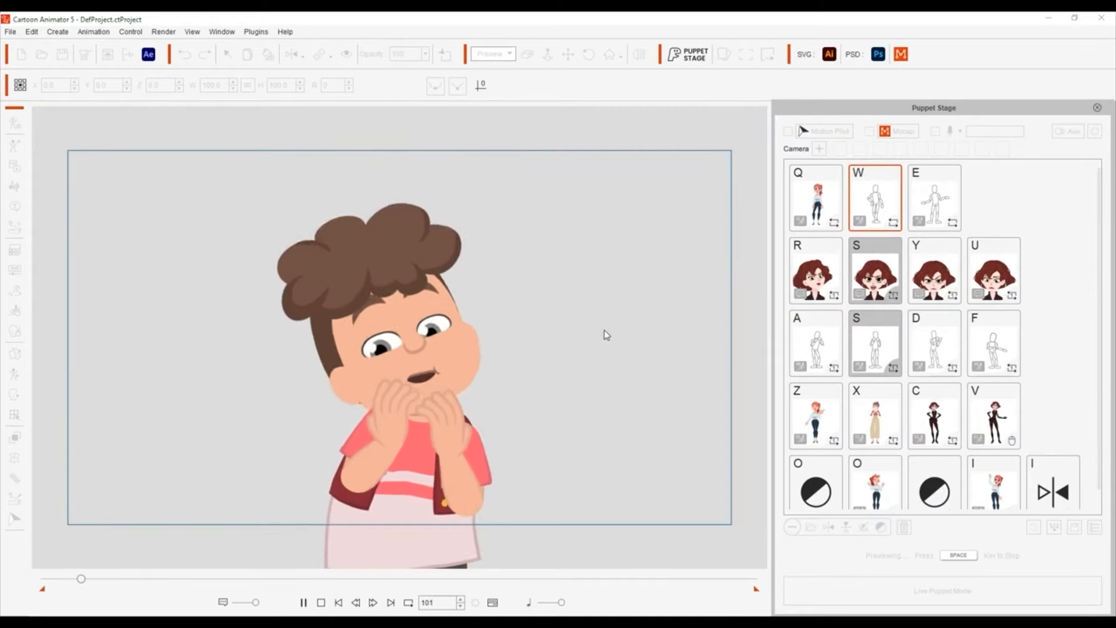
pyautogui.click(815, 343)
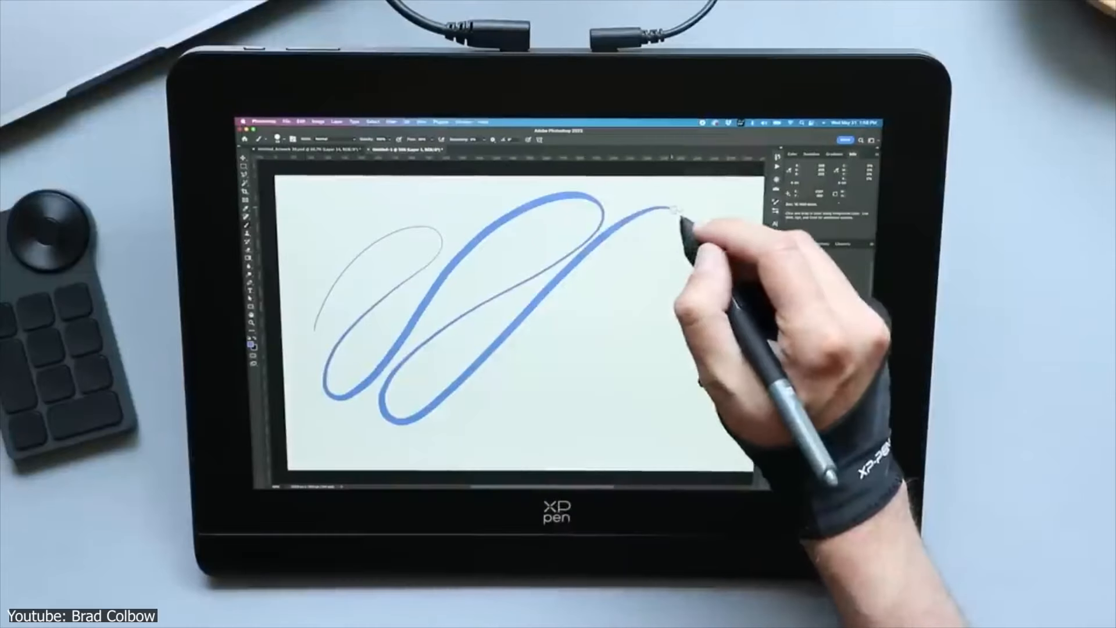
# Step: Draw a looping blue brush stroke beside the thin grey line
pyautogui.moveTo(662, 213); pyautogui.dragTo(712, 299)
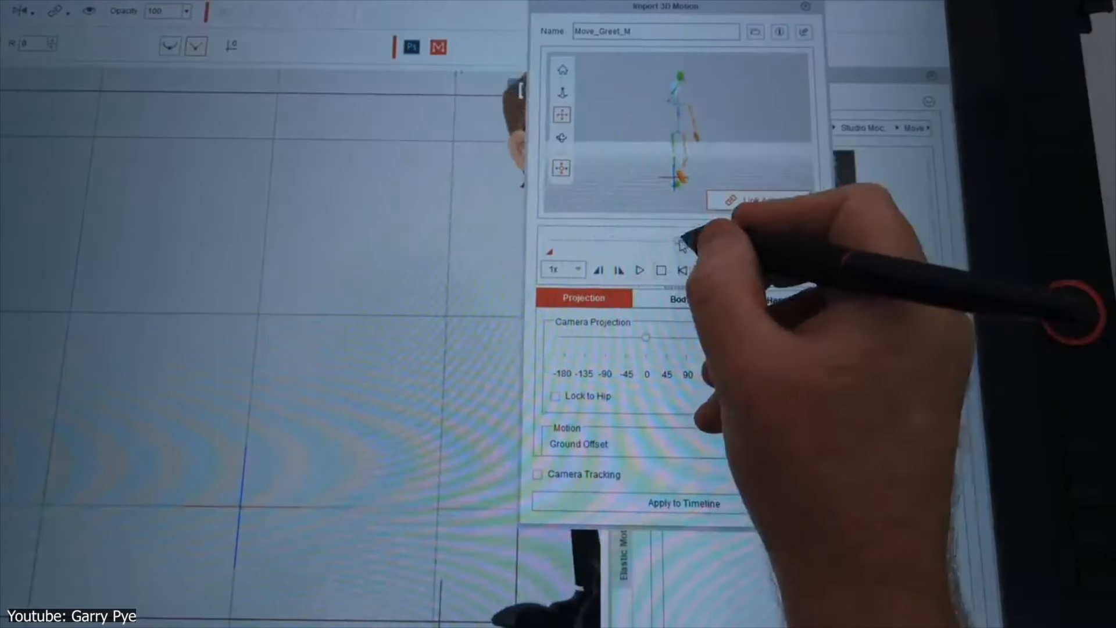
# Step: Play the Move_Greet_M greeting motion preview on the blue-suited character
pyautogui.click(759, 199)
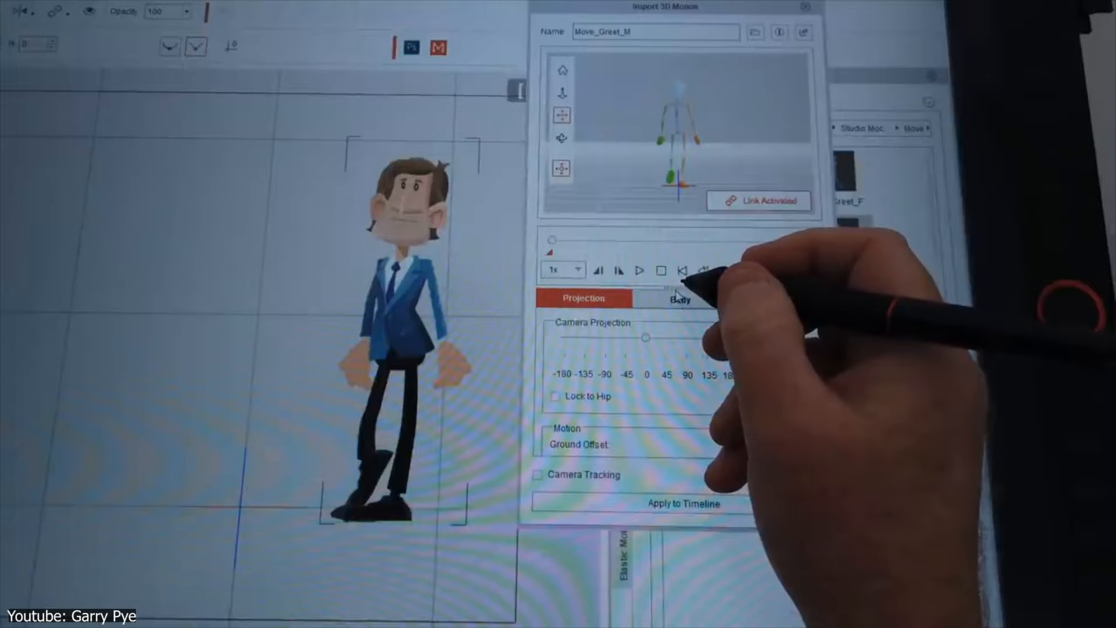